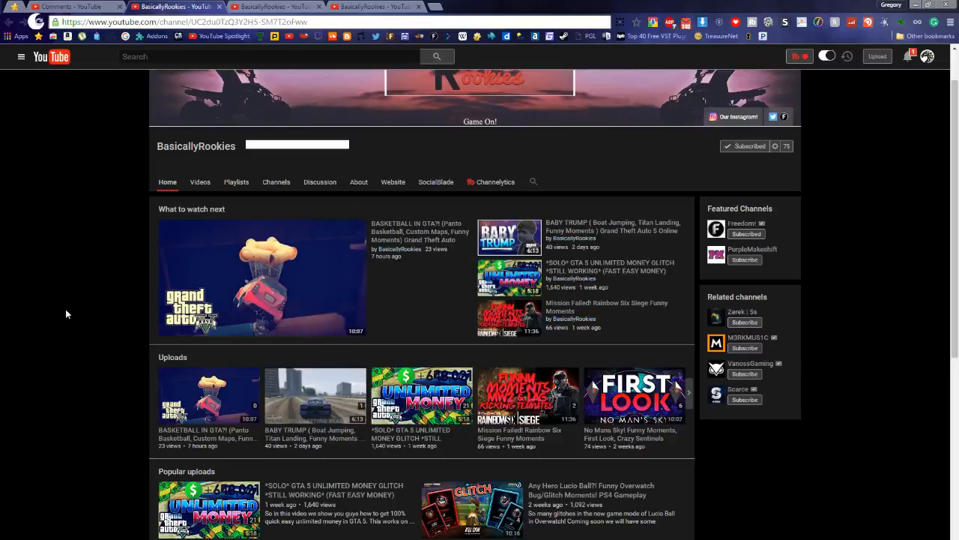
{"action": "mouse_move", "coordinate": [69, 301]}
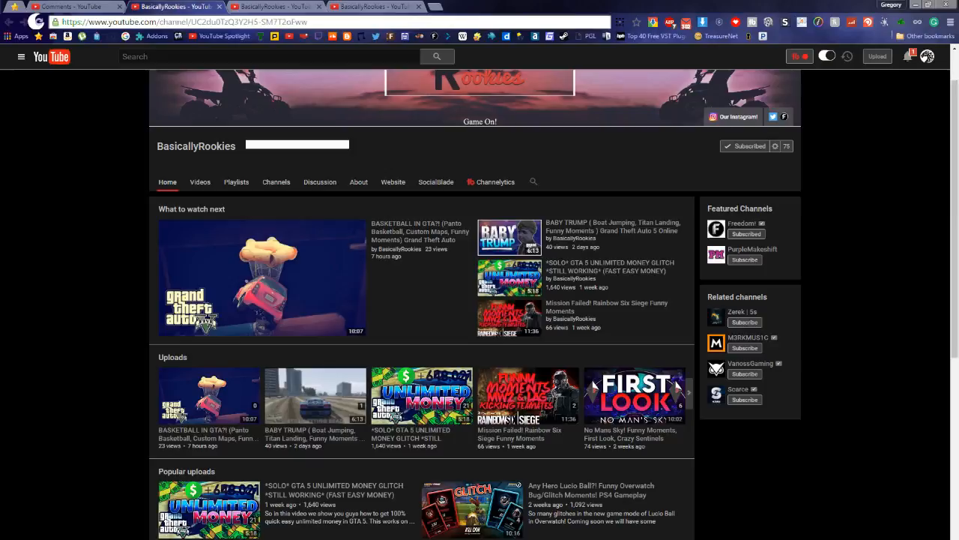
{"action": "mouse_move", "coordinate": [95, 387]}
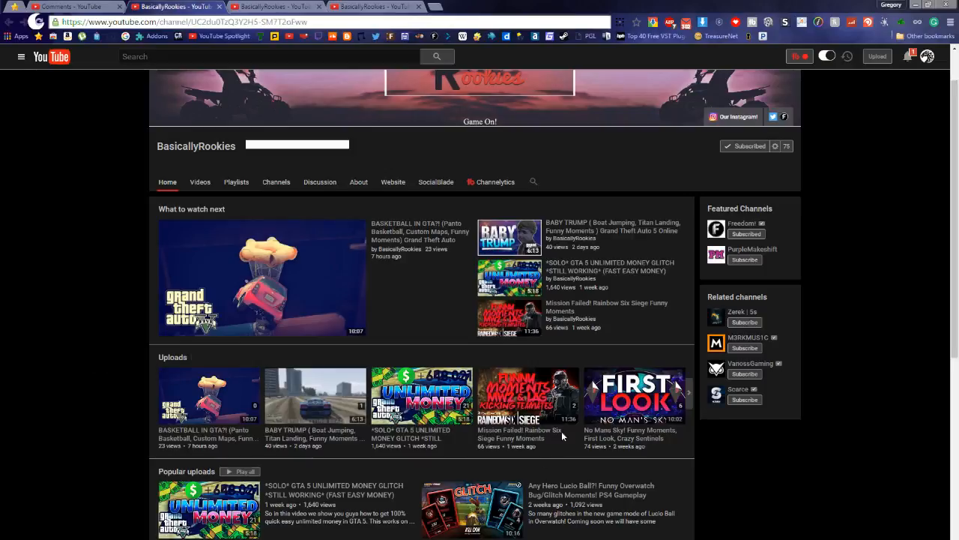
{"action": "mouse_move", "coordinate": [110, 382]}
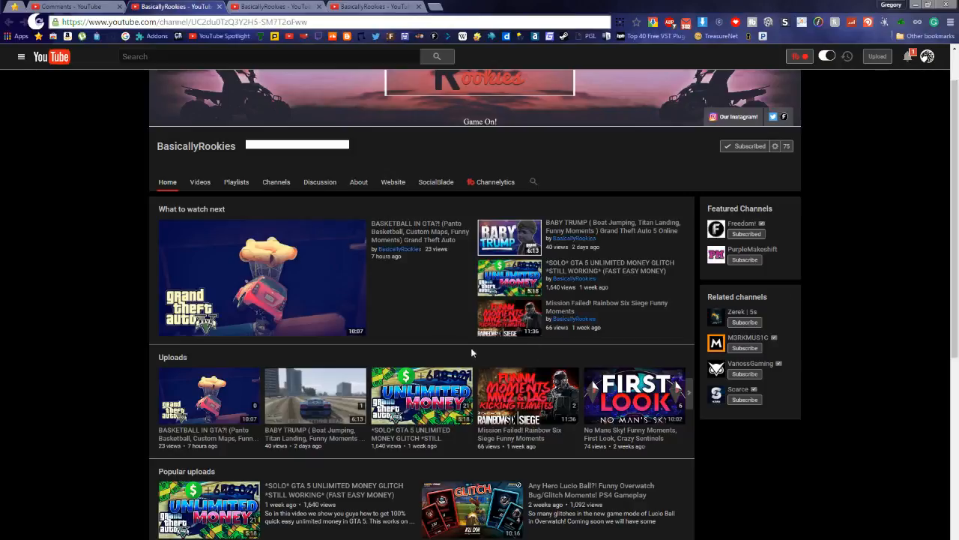
{"action": "mouse_move", "coordinate": [111, 274]}
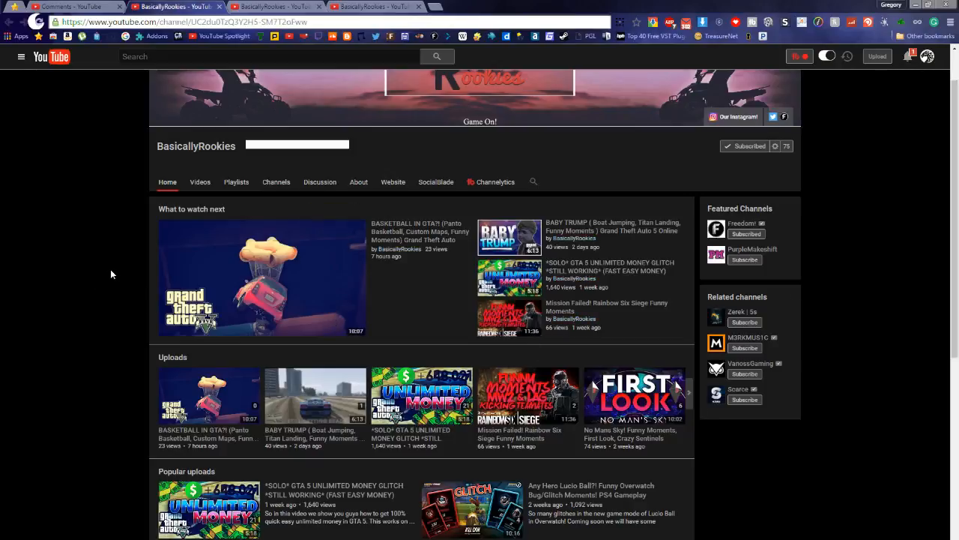
{"action": "mouse_move", "coordinate": [18, 204]}
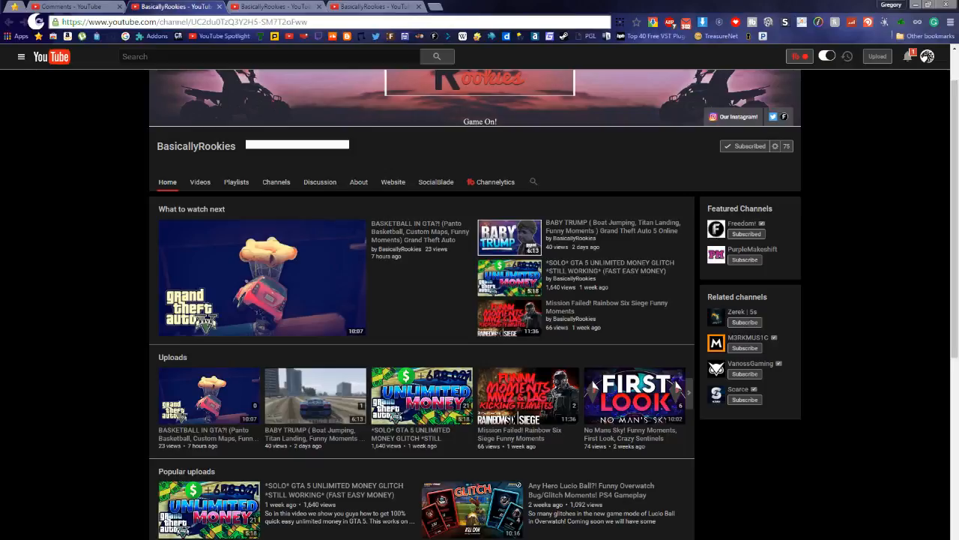
{"action": "mouse_move", "coordinate": [90, 336]}
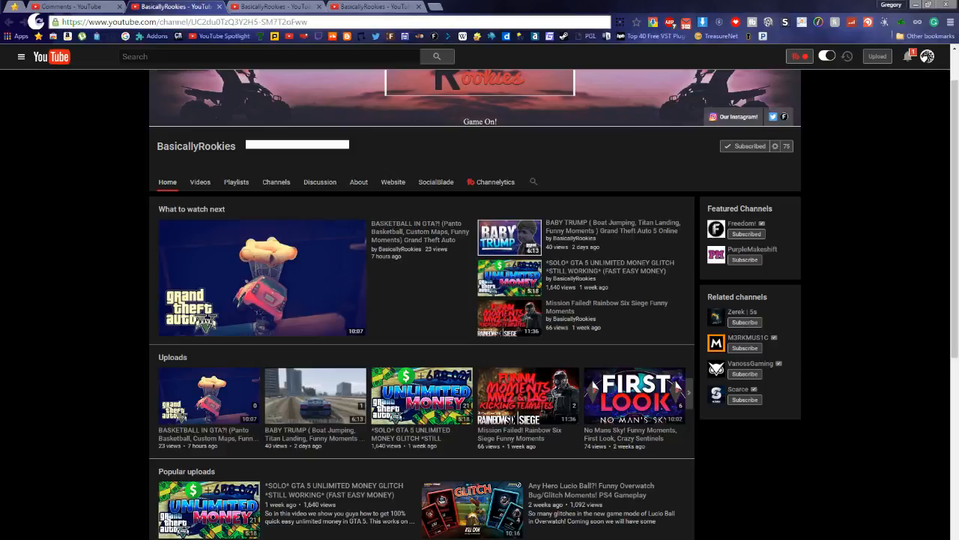
{"action": "mouse_move", "coordinate": [108, 335]}
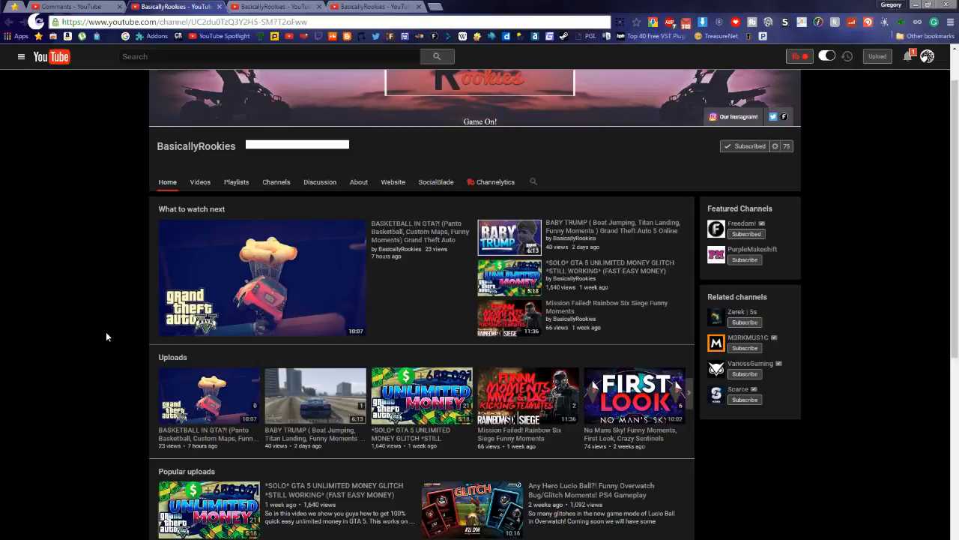
{"action": "mouse_move", "coordinate": [144, 268]}
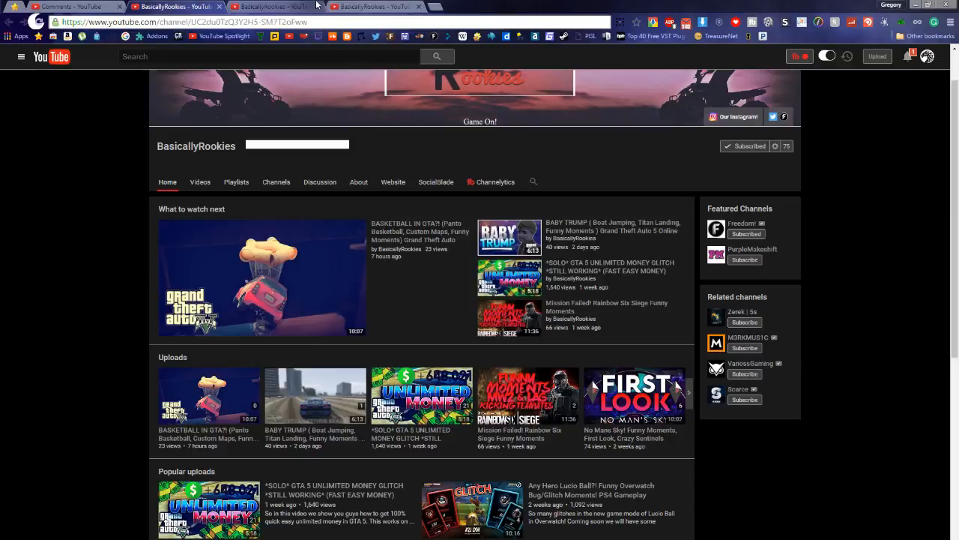
Step: Switch to the Social Blade User Summary showing 15 uploads, 76 subscribers, 3,130 views, grade C
{"action": "left_click", "coordinate": [435, 181]}
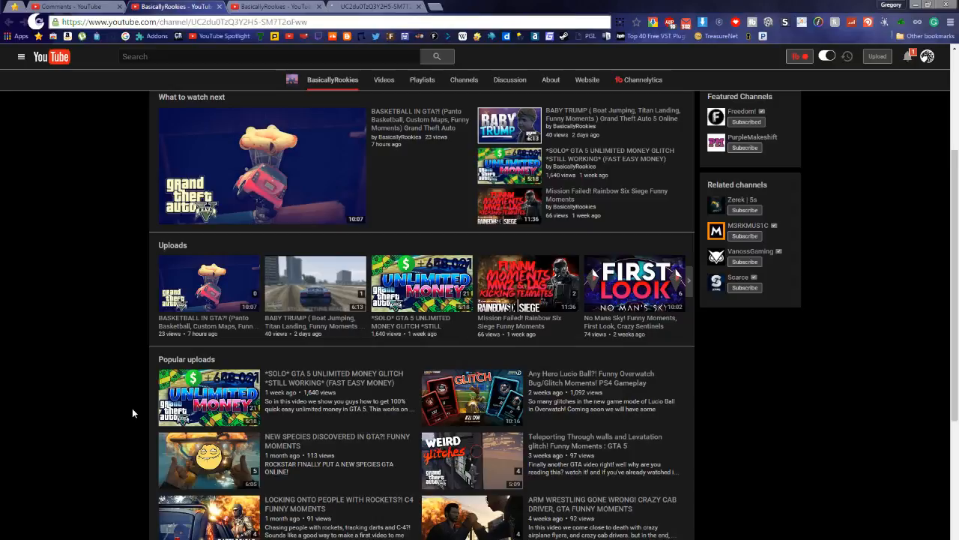
{"action": "mouse_move", "coordinate": [146, 335]}
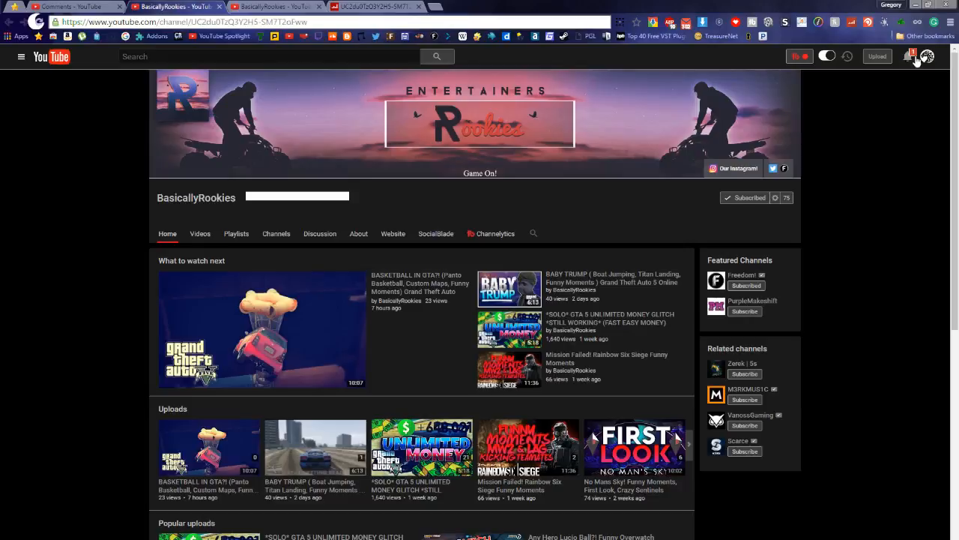
{"action": "left_click", "coordinate": [201, 233]}
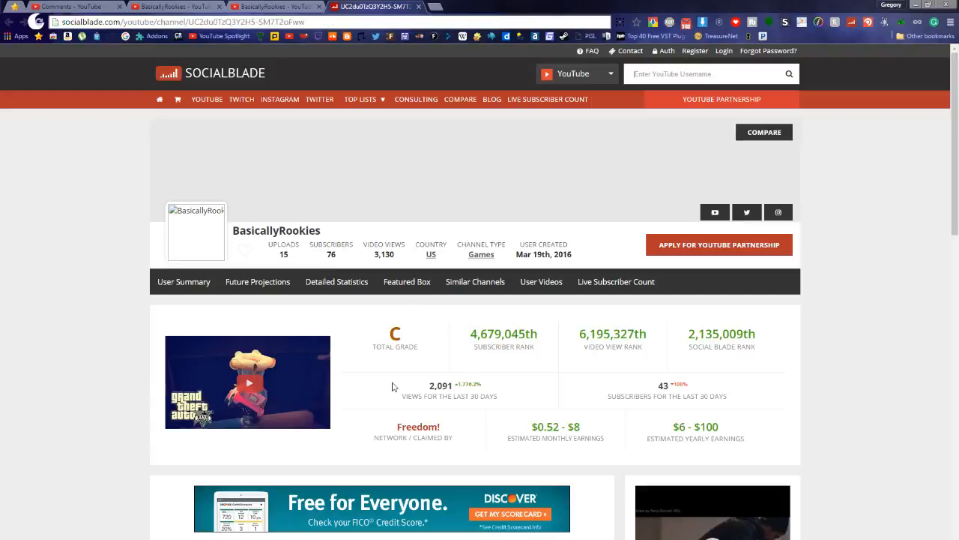
{"action": "mouse_move", "coordinate": [352, 398]}
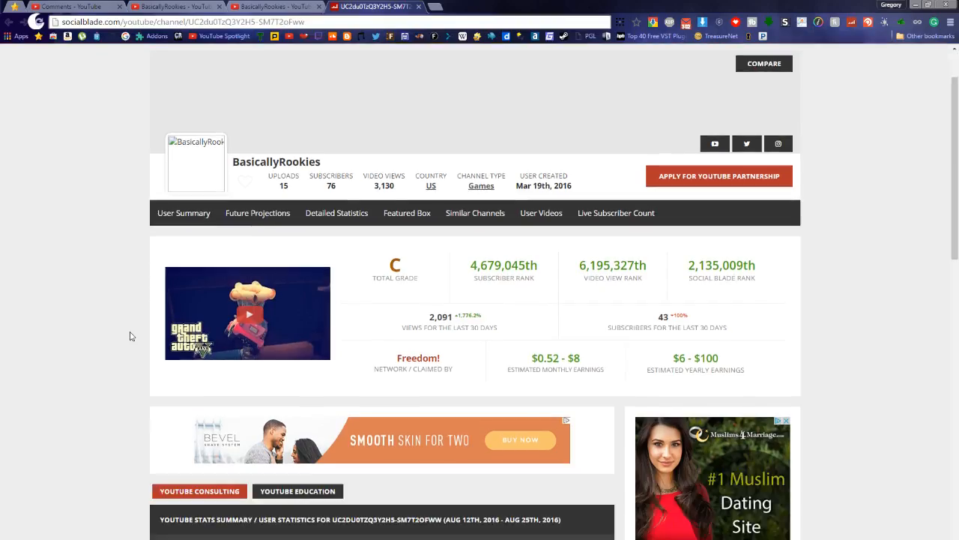
Step: Scroll down to the channel's daily YouTube stats summary table
{"action": "scroll", "scroll_direction": "down", "scroll_amount": 3}
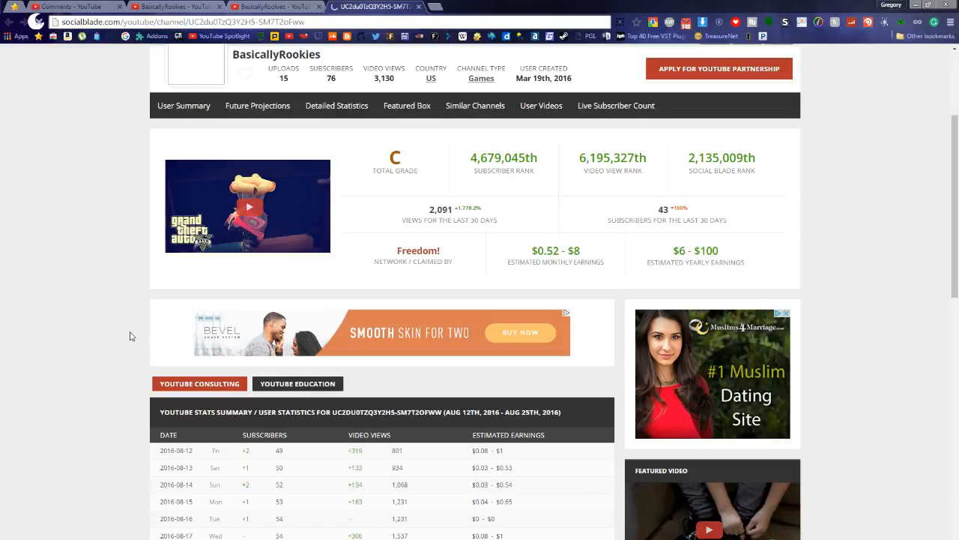
{"action": "scroll", "scroll_direction": "down", "scroll_amount": 3}
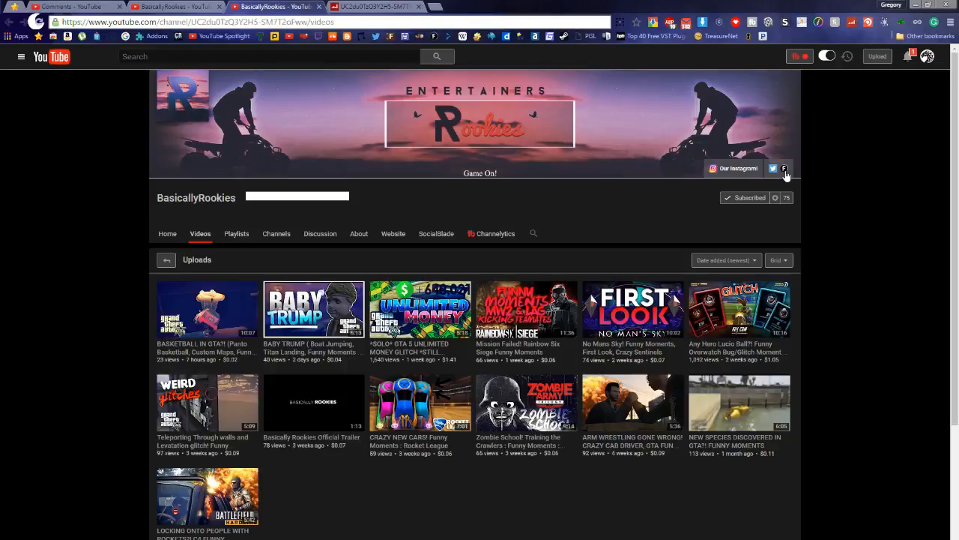
{"action": "mouse_move", "coordinate": [697, 150]}
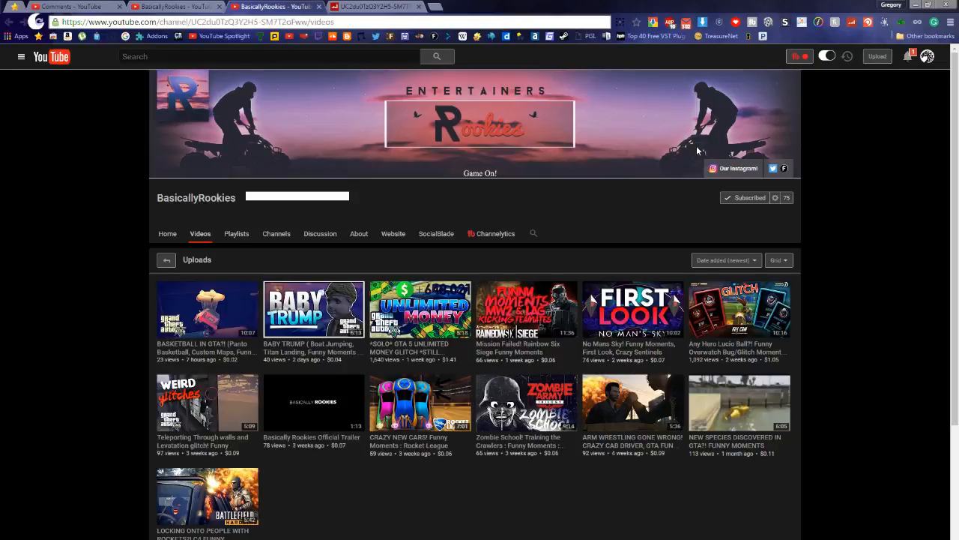
Step: Return to the BasicallyRookies channel Home page with What to watch next and Uploads
{"action": "left_click", "coordinate": [168, 234]}
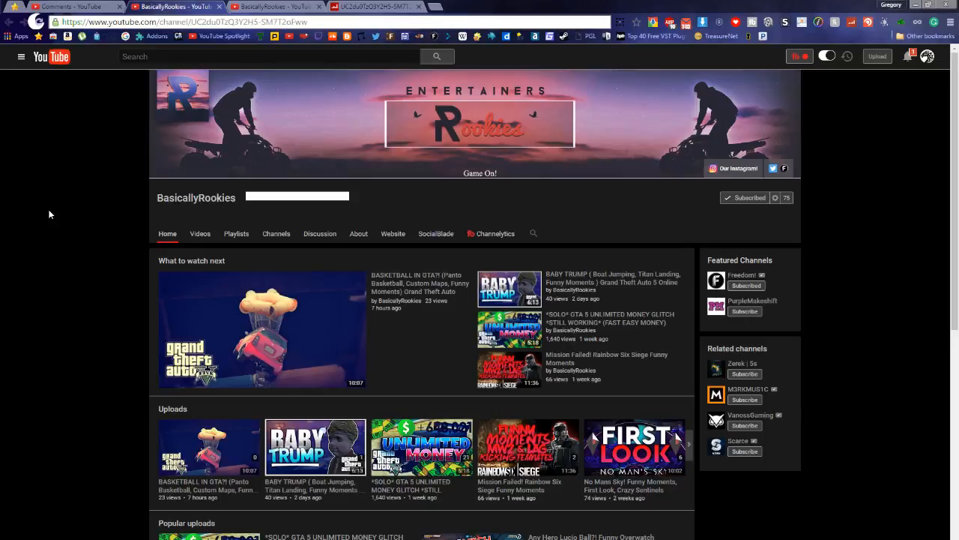
{"action": "mouse_move", "coordinate": [259, 222]}
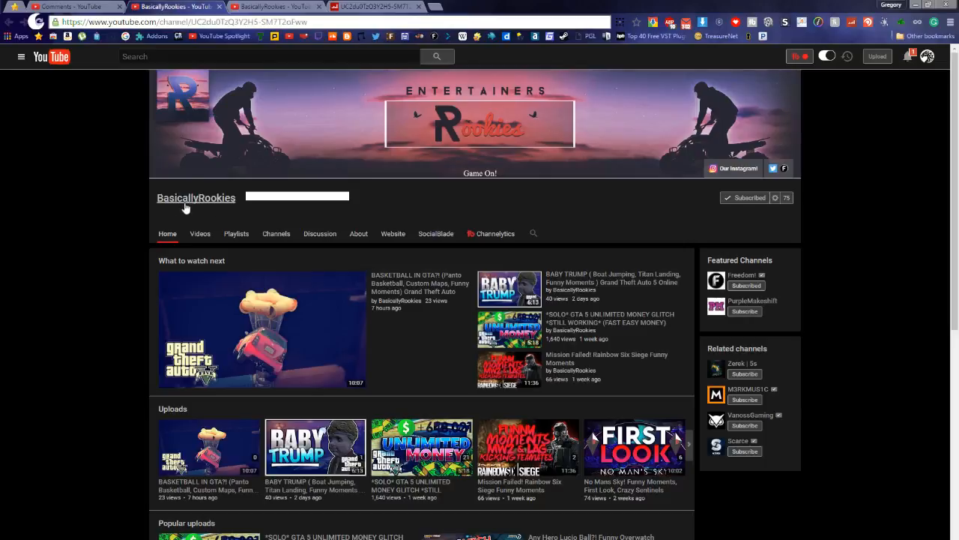
{"action": "mouse_move", "coordinate": [137, 225]}
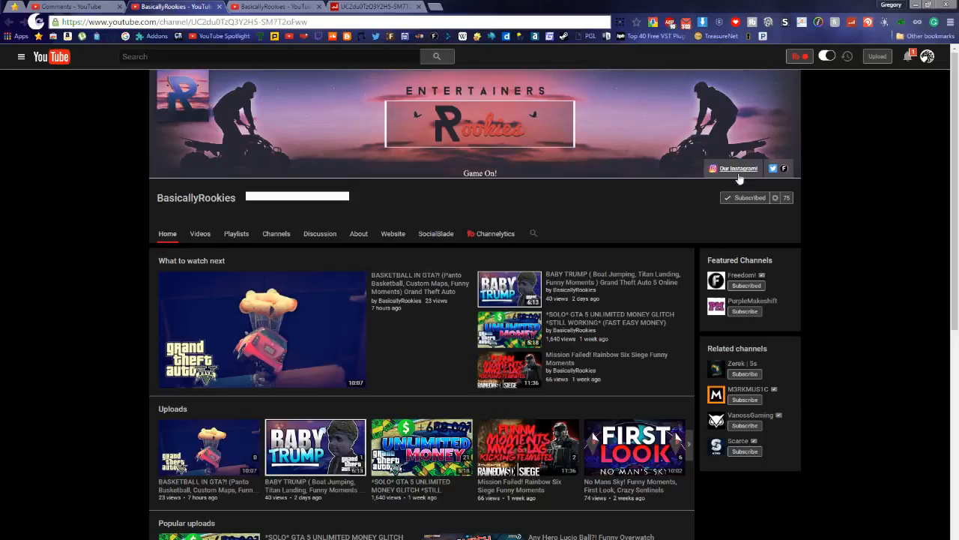
{"action": "mouse_move", "coordinate": [602, 219]}
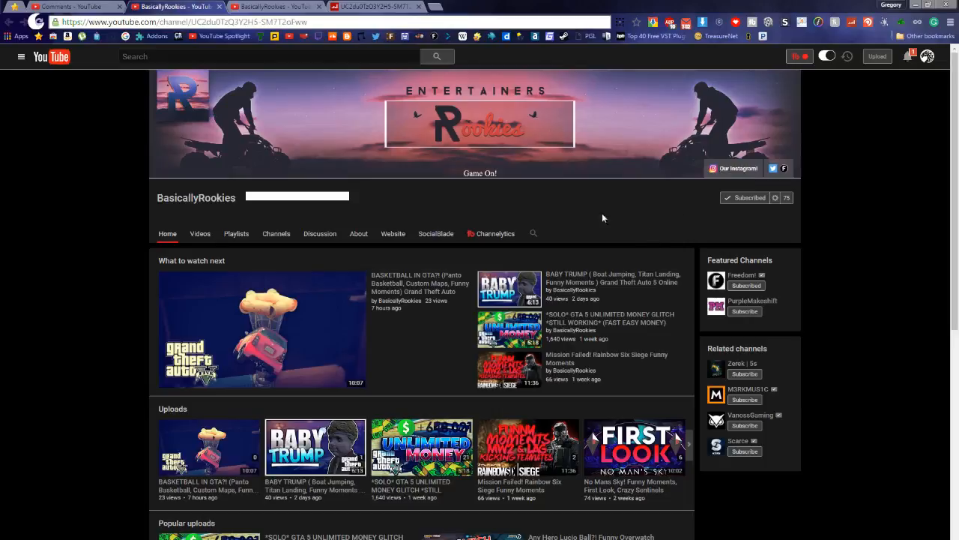
{"action": "mouse_move", "coordinate": [827, 219]}
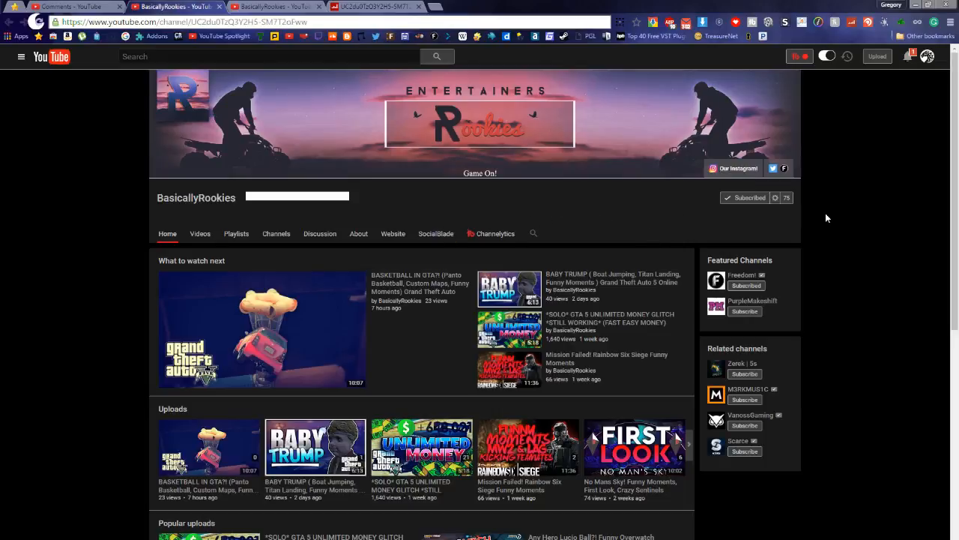
{"action": "mouse_move", "coordinate": [528, 164]}
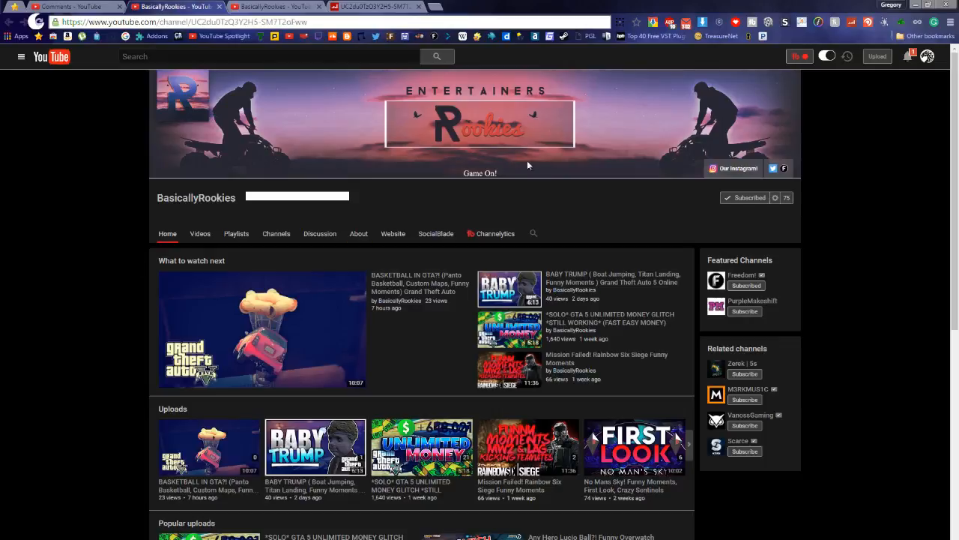
{"action": "mouse_move", "coordinate": [123, 318]}
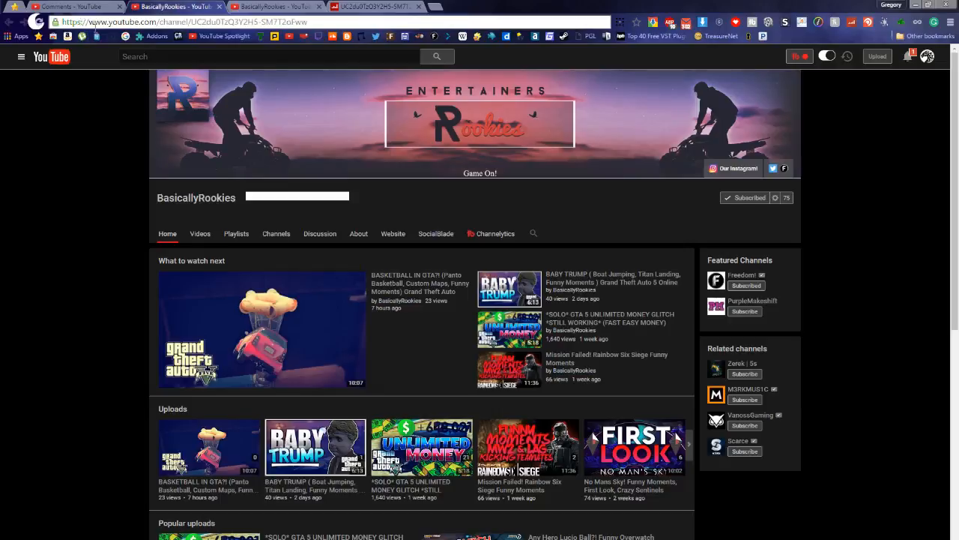
{"action": "mouse_move", "coordinate": [109, 252]}
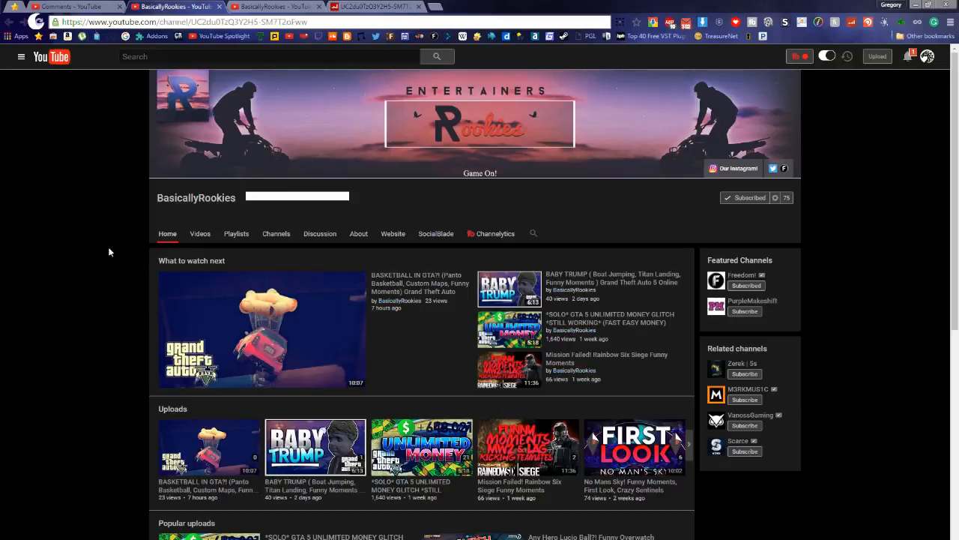
{"action": "mouse_move", "coordinate": [704, 225]}
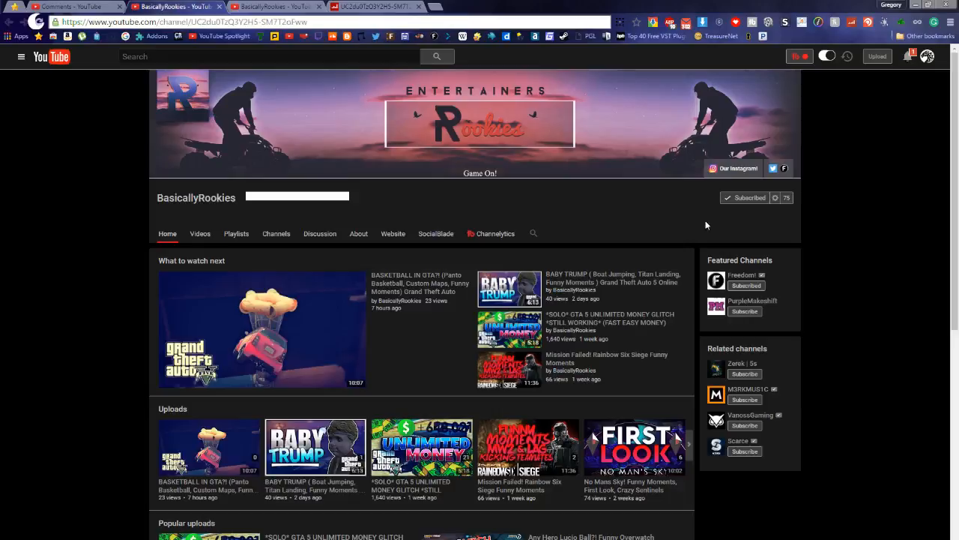
{"action": "mouse_move", "coordinate": [3, 302]}
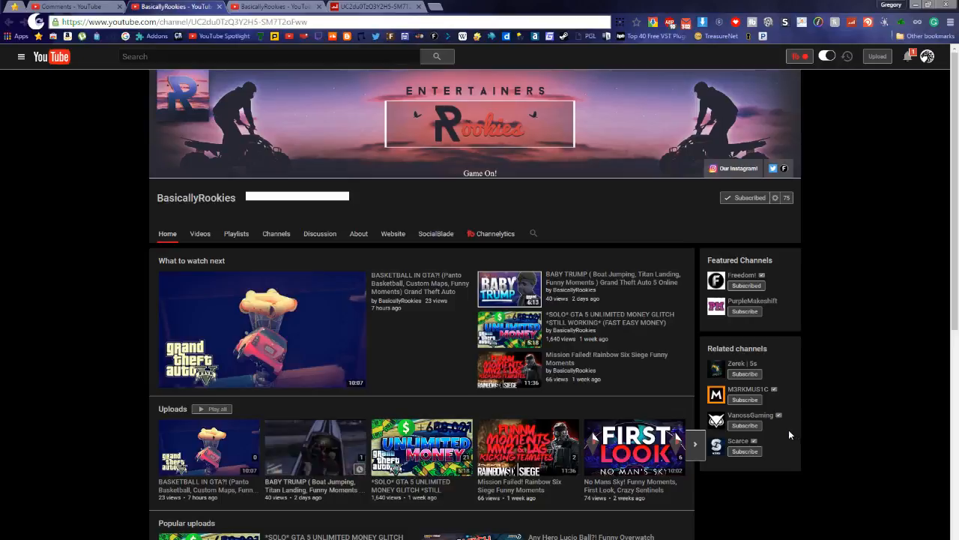
{"action": "mouse_move", "coordinate": [777, 434]}
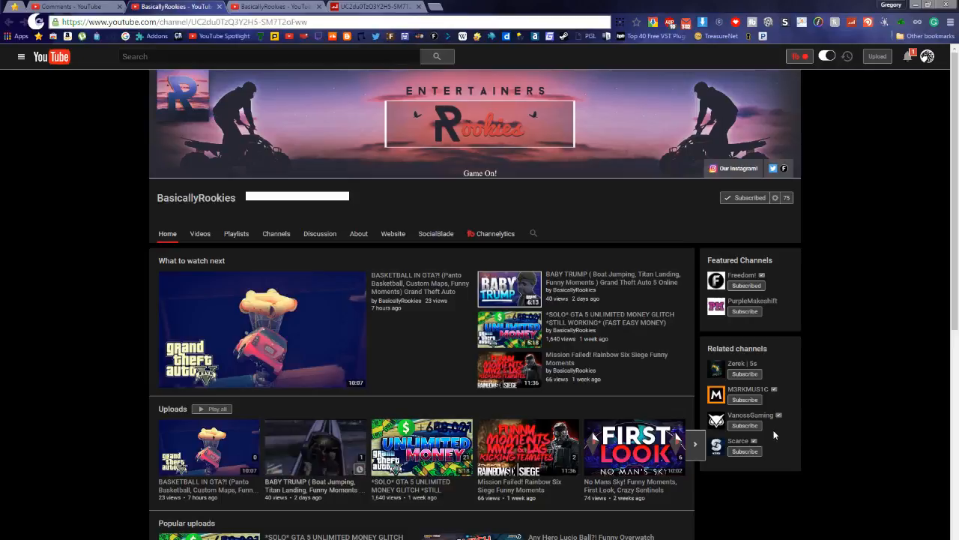